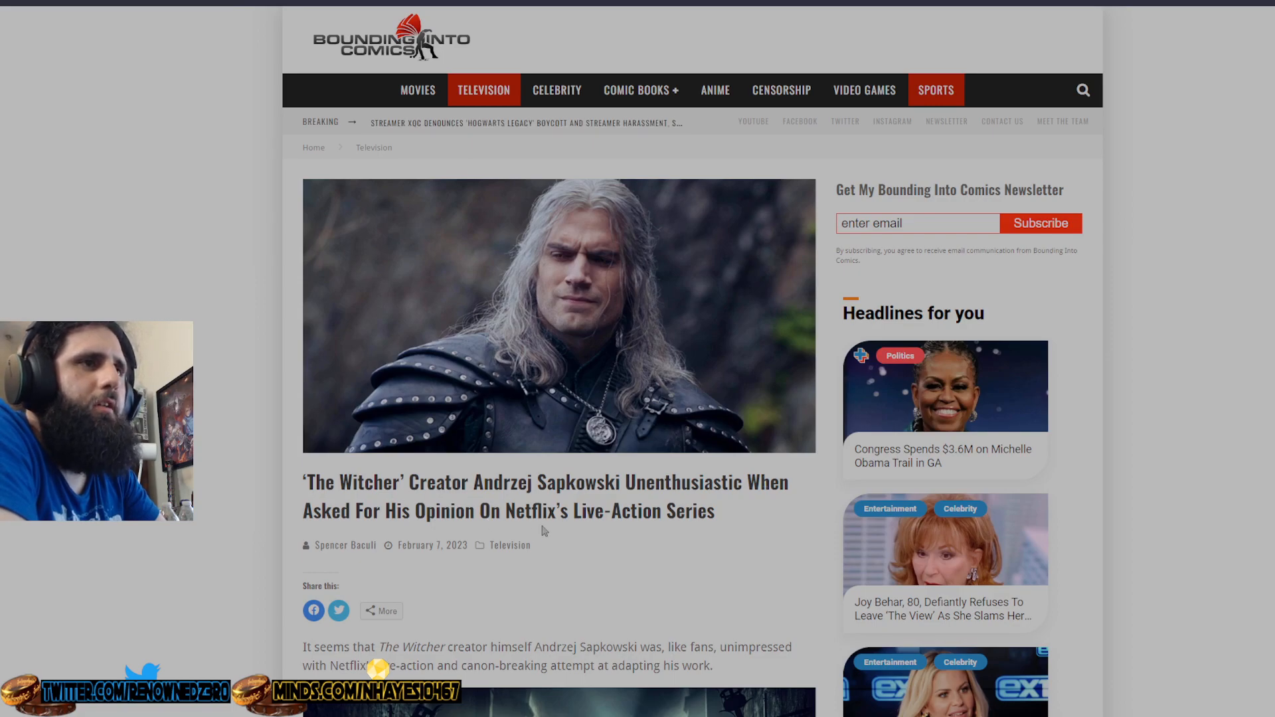
scroll(down, 3)
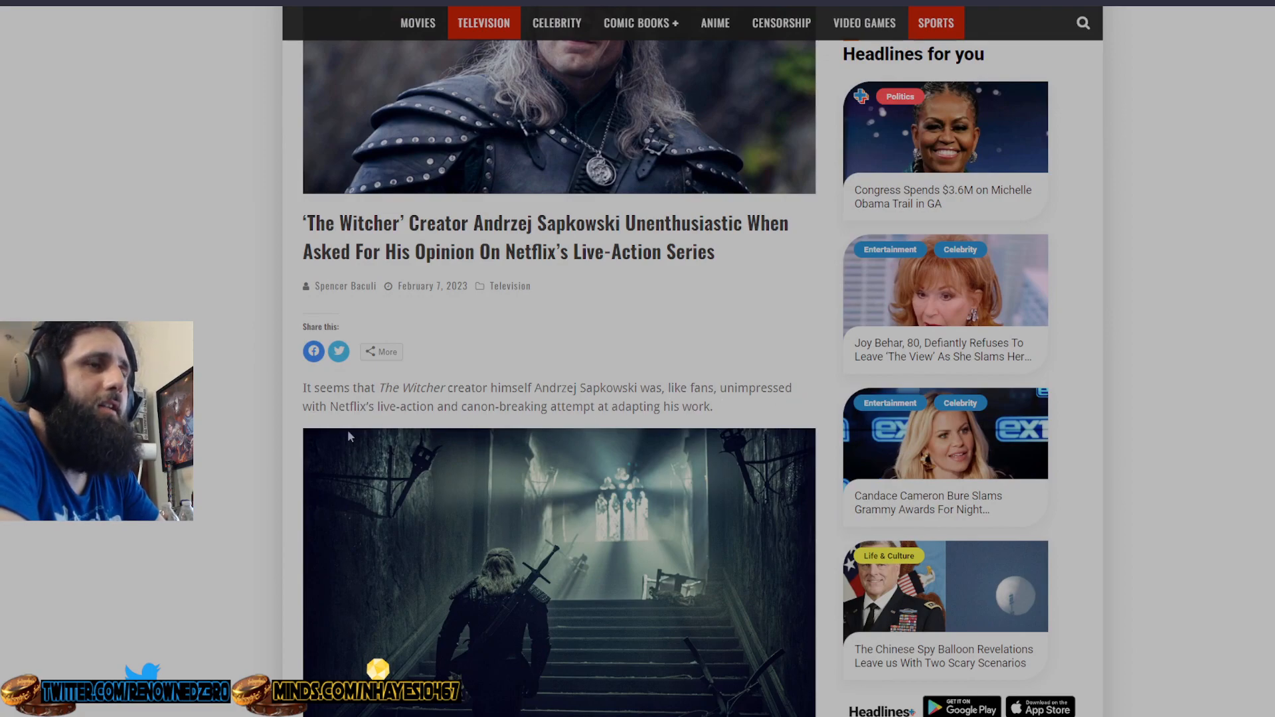
scroll(down, 3)
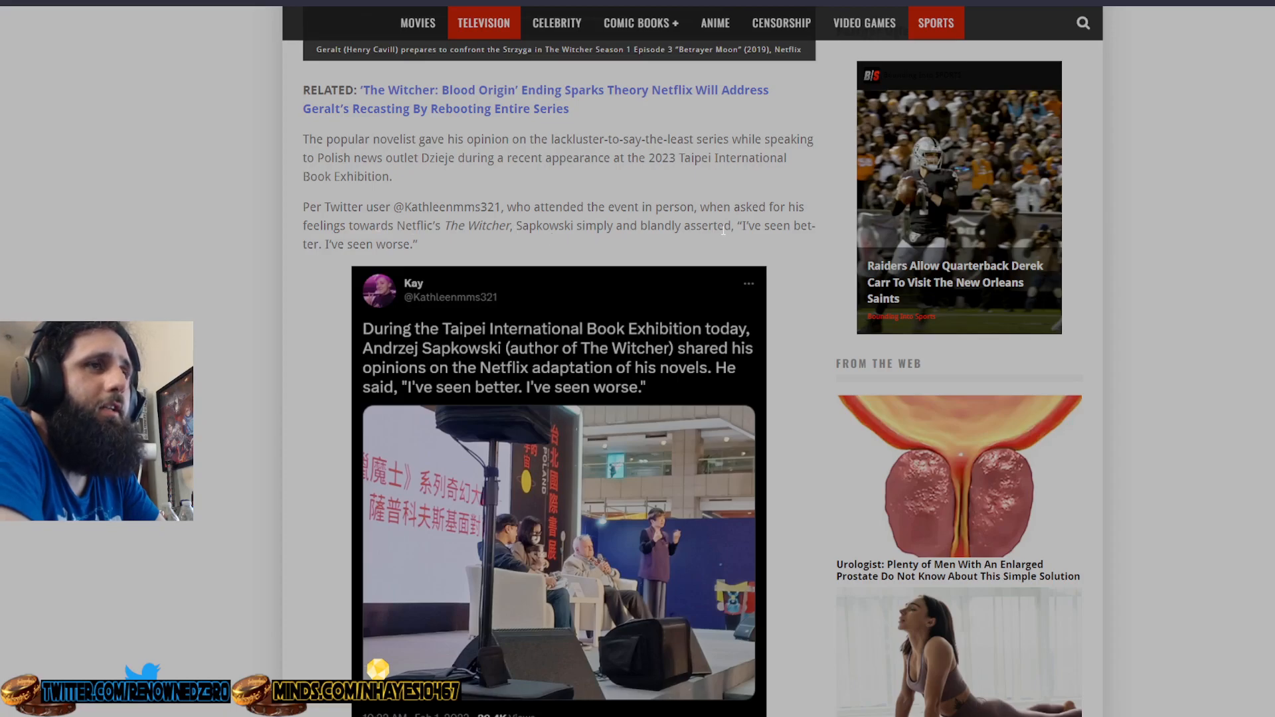
scroll(down, 3)
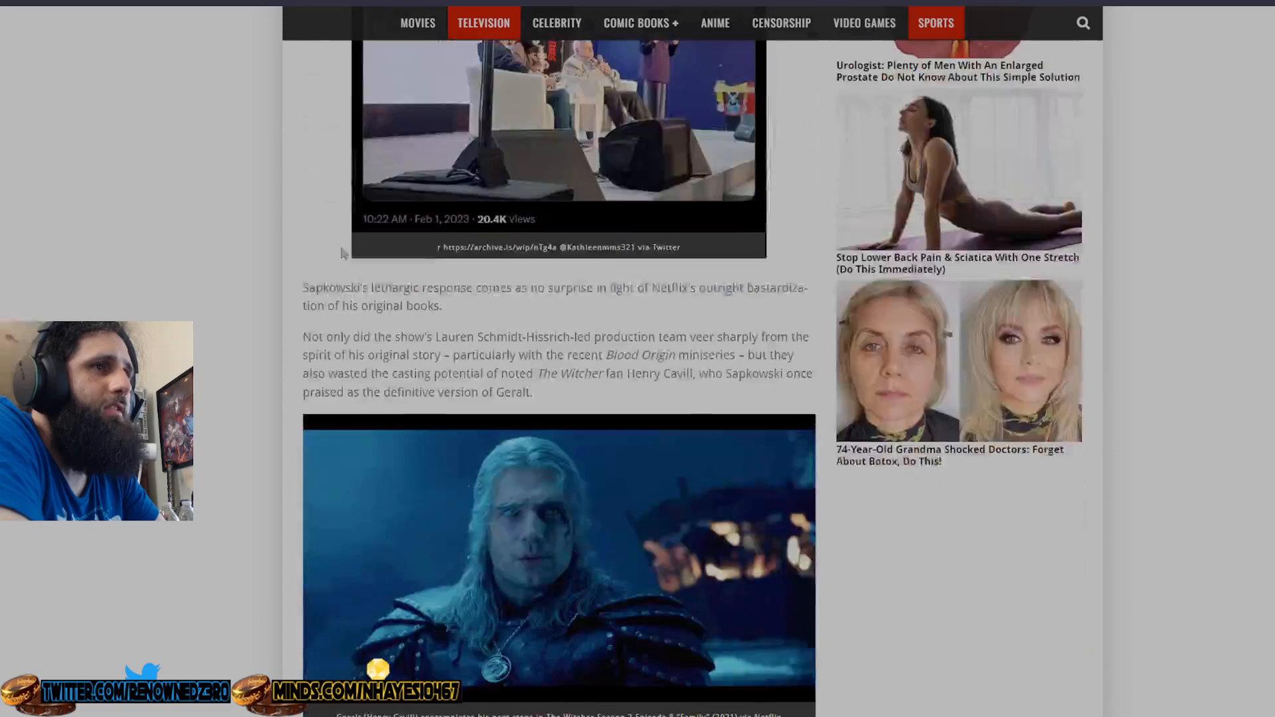
scroll(down, 3)
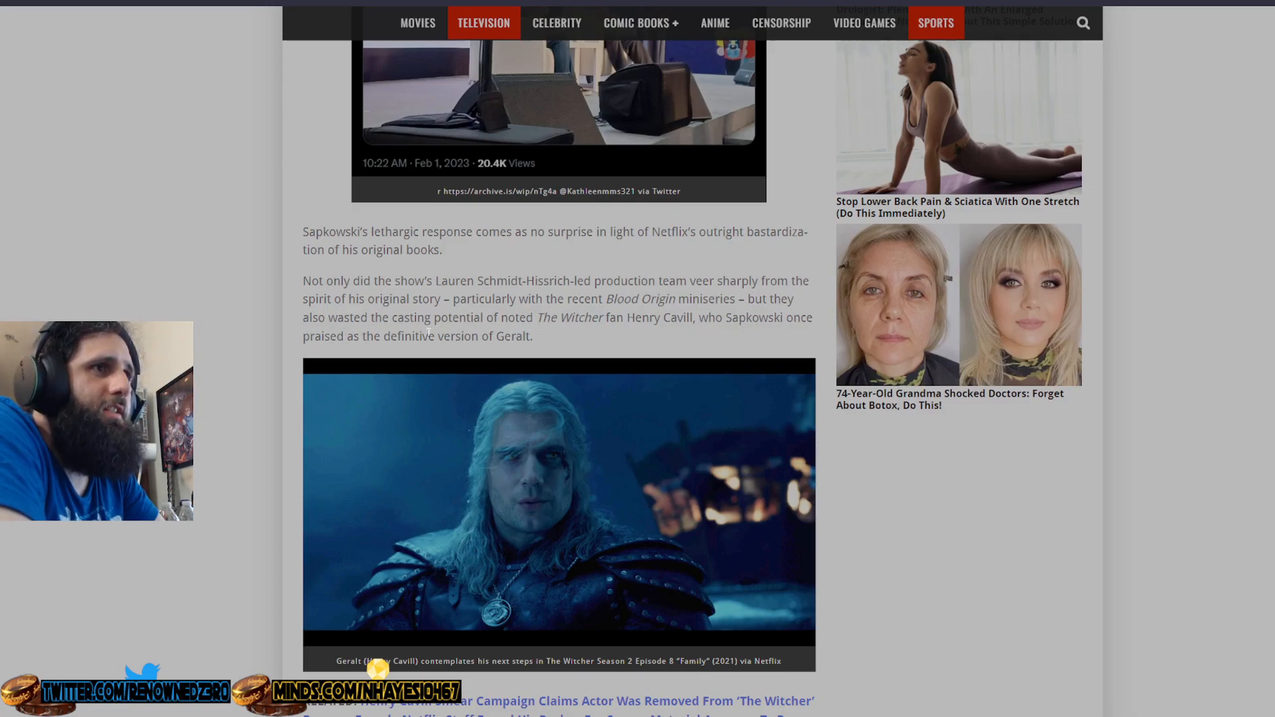
scroll(down, 3)
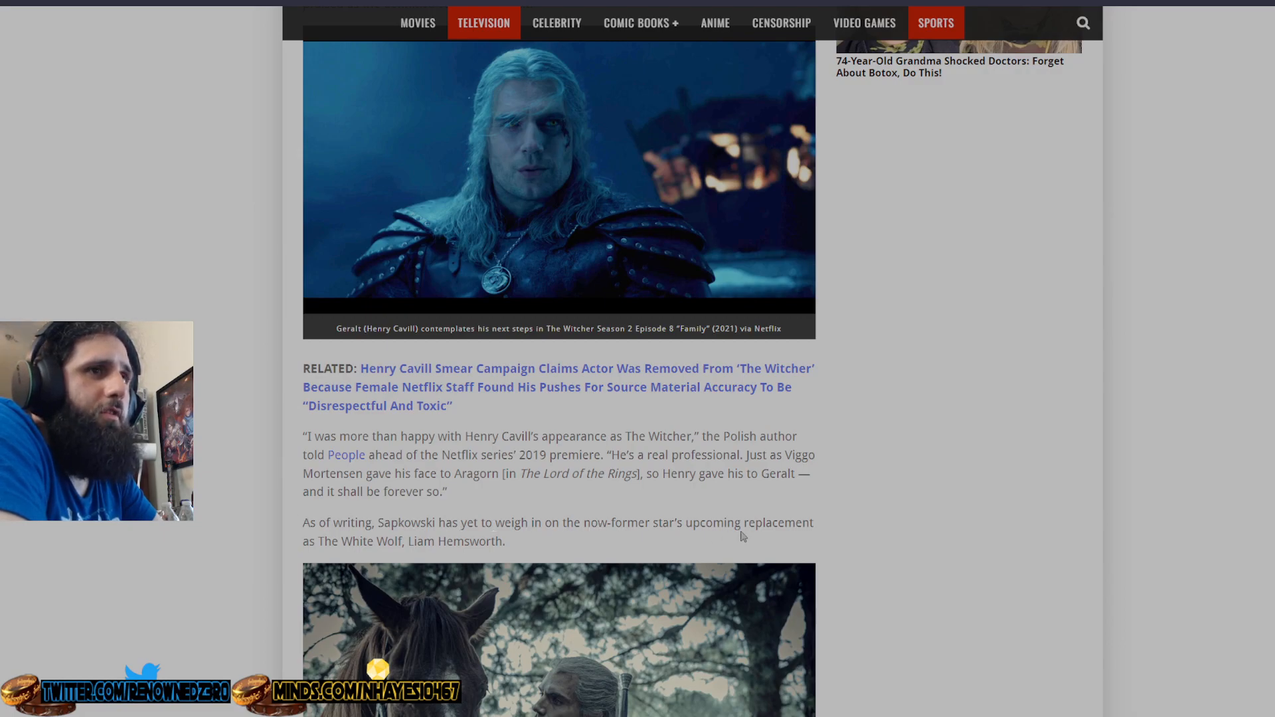
scroll(down, 3)
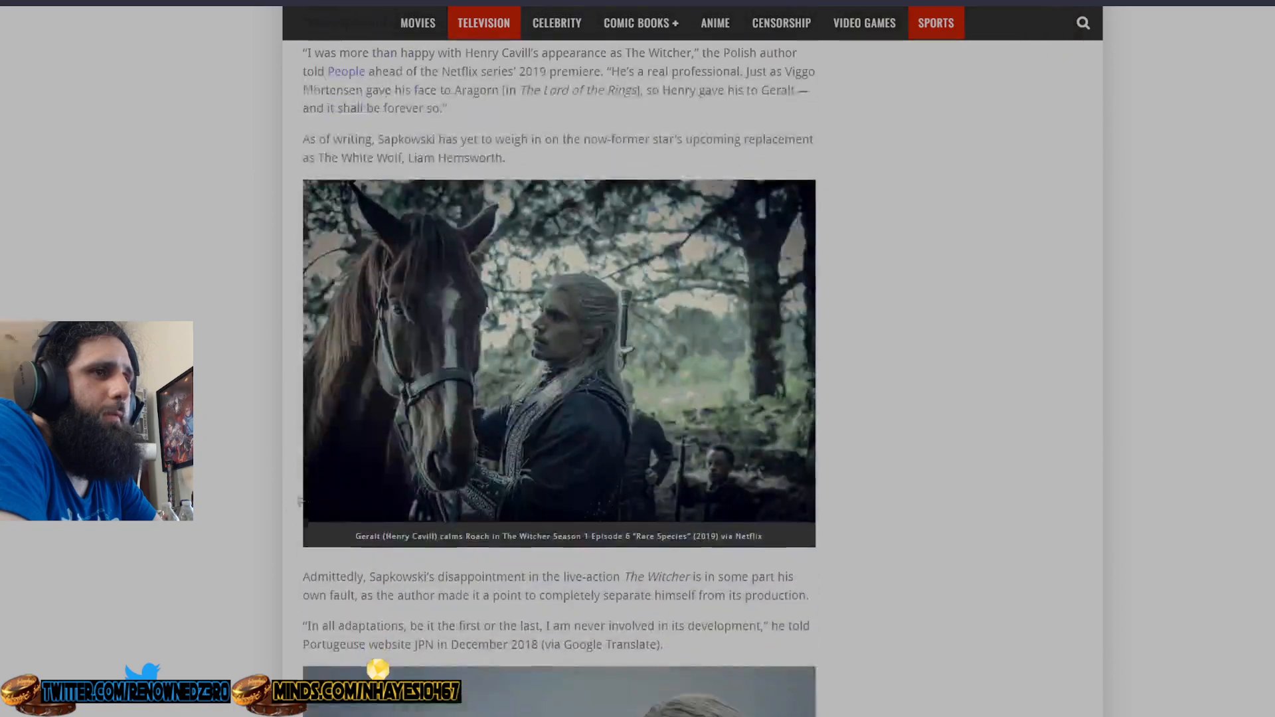
scroll(down, 3)
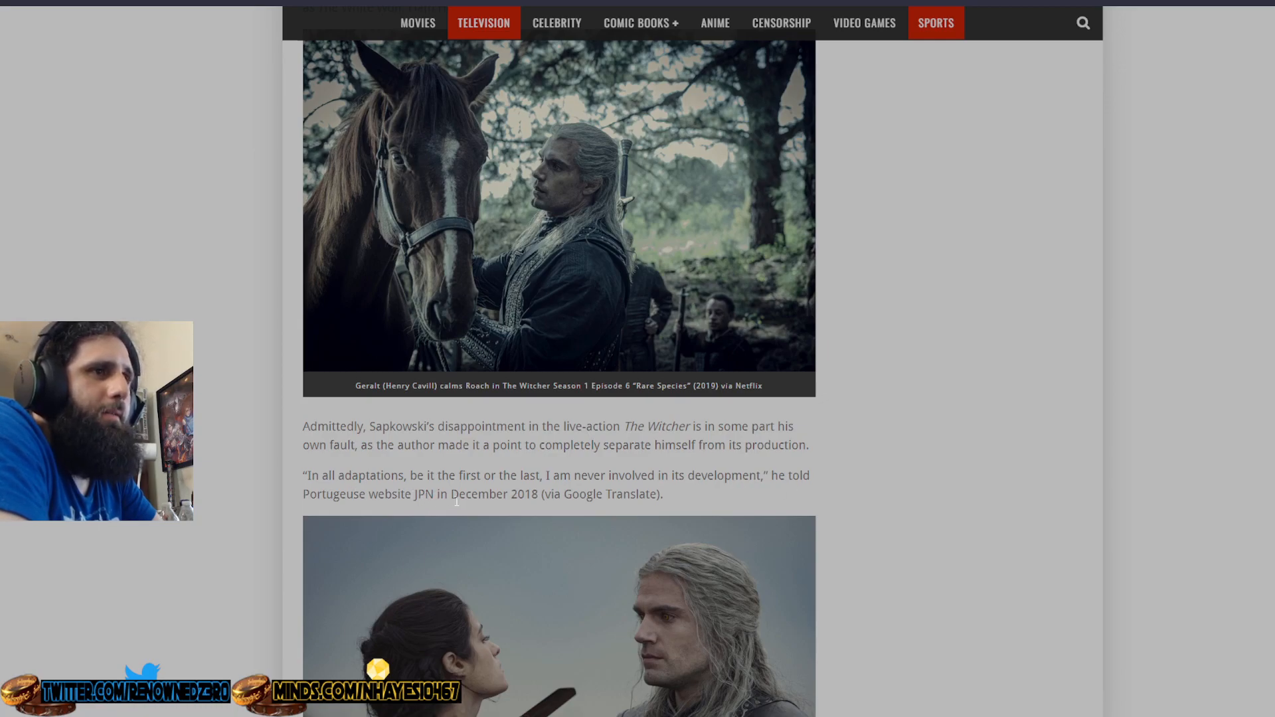
scroll(down, 3)
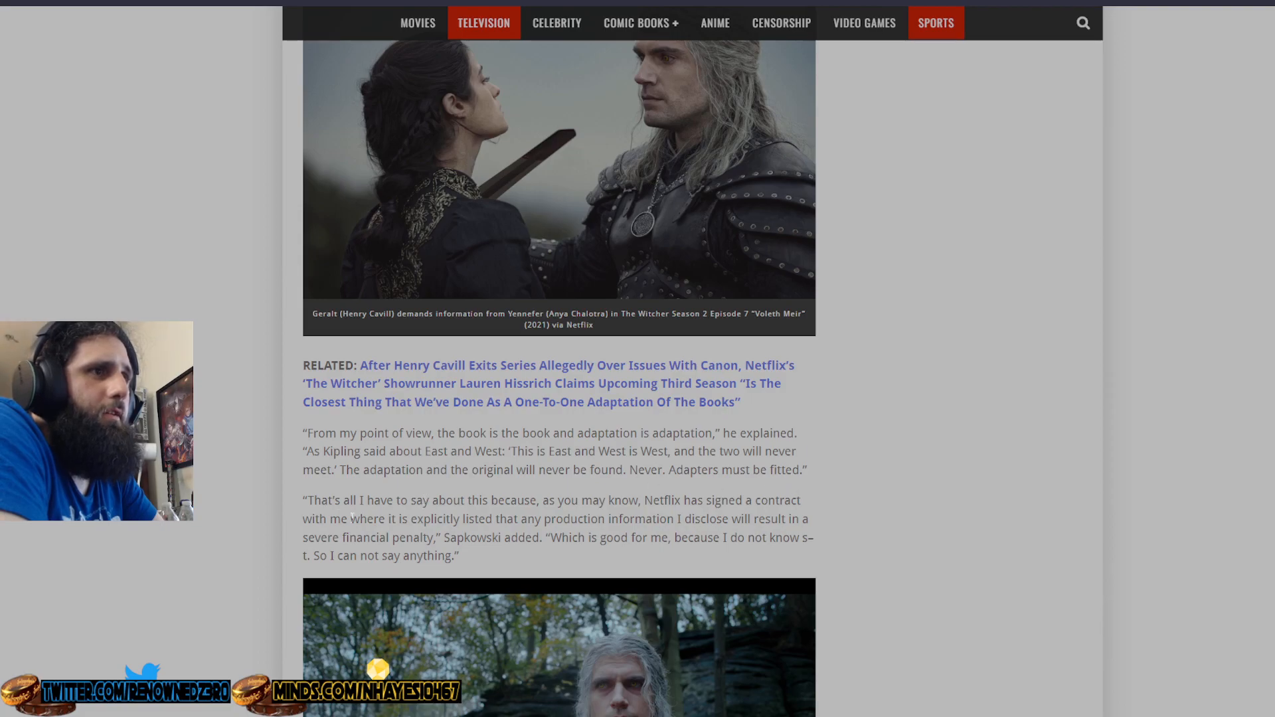
scroll(down, 3)
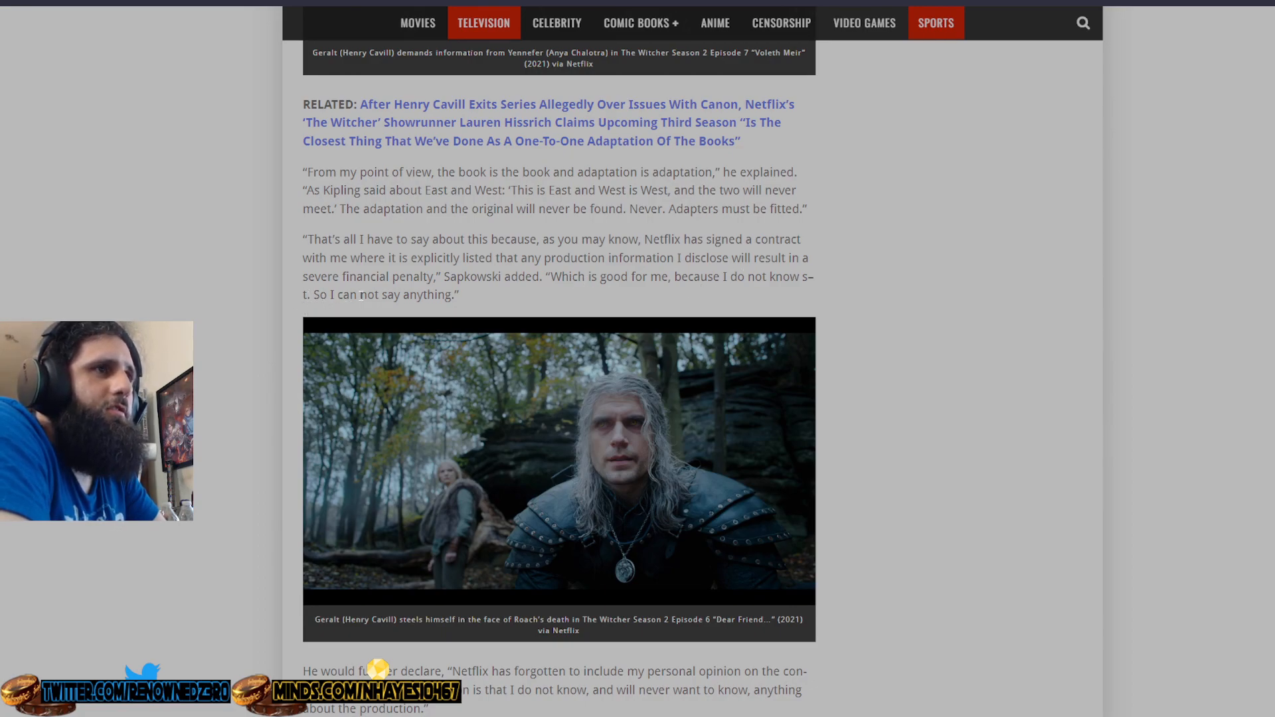
scroll(down, 3)
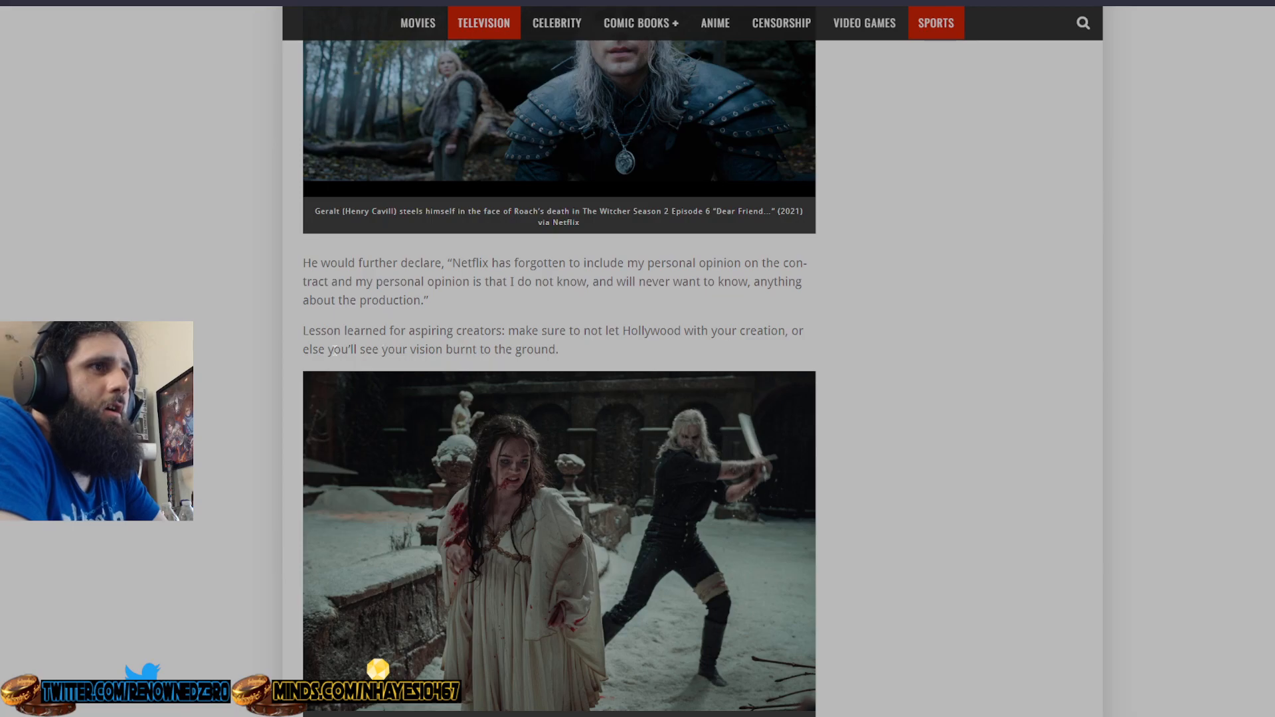
scroll(down, 3)
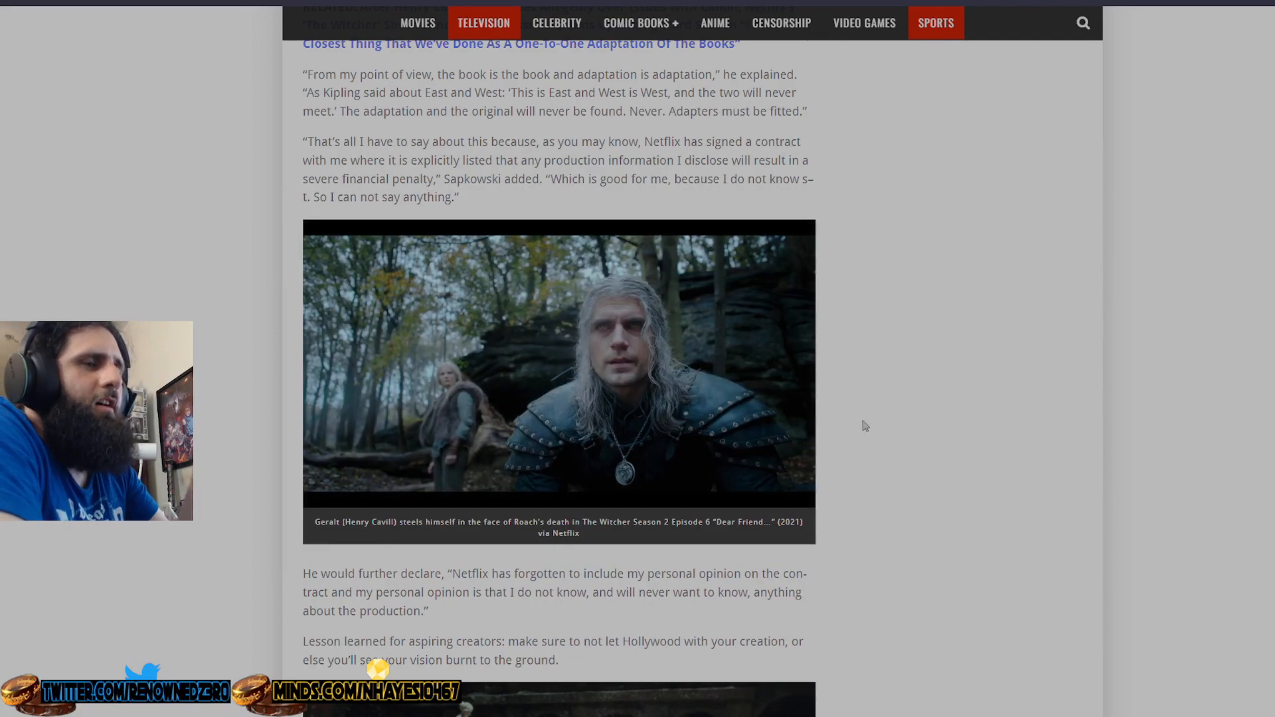
scroll(down, 3)
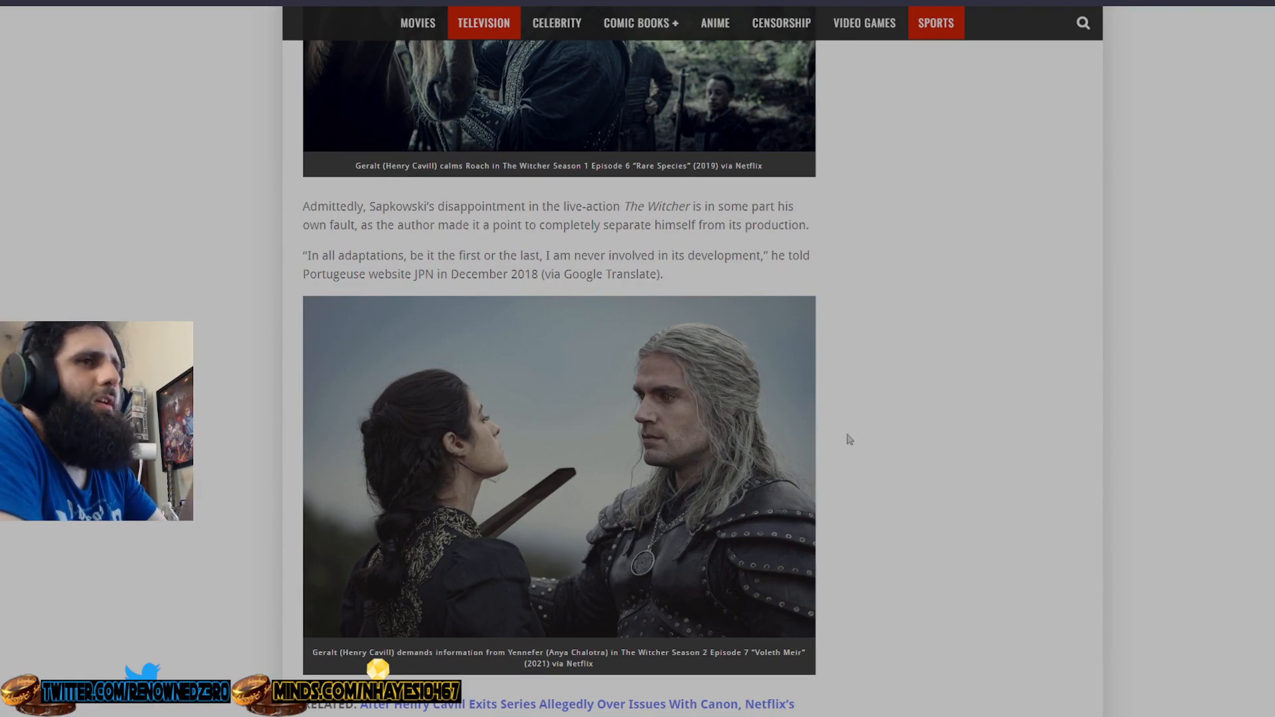
scroll(down, 3)
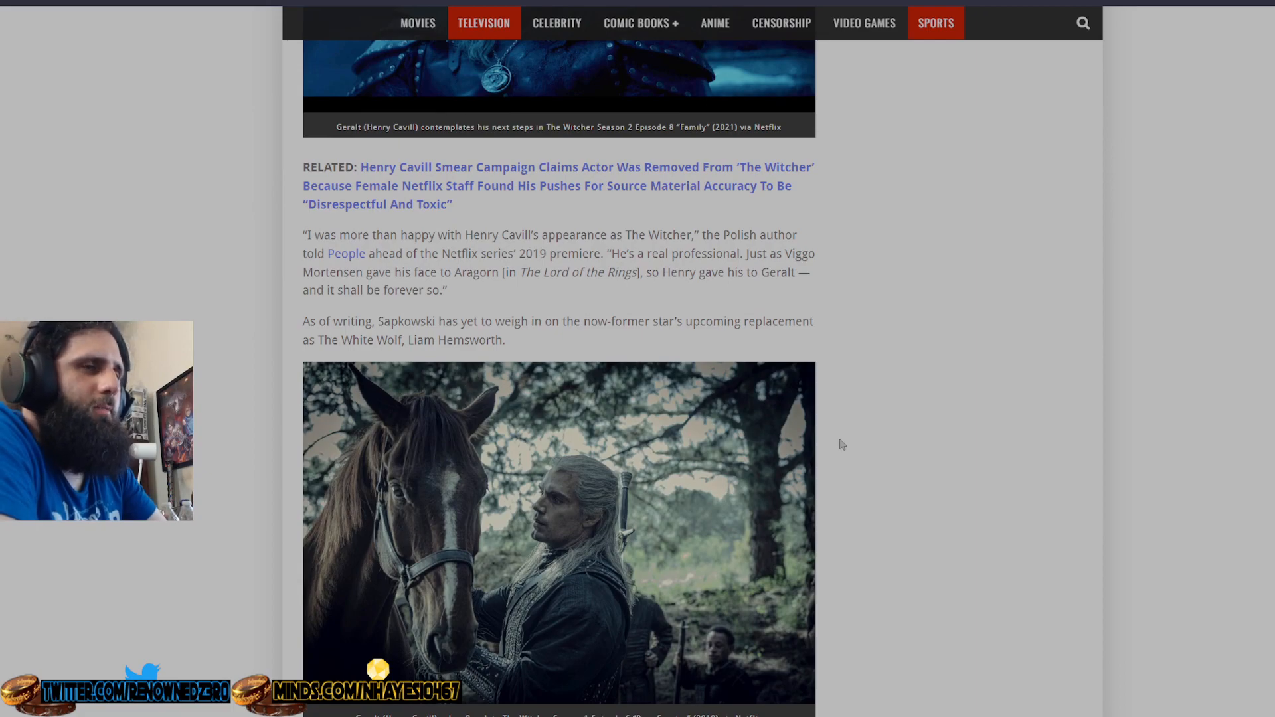
mouse_move(838, 439)
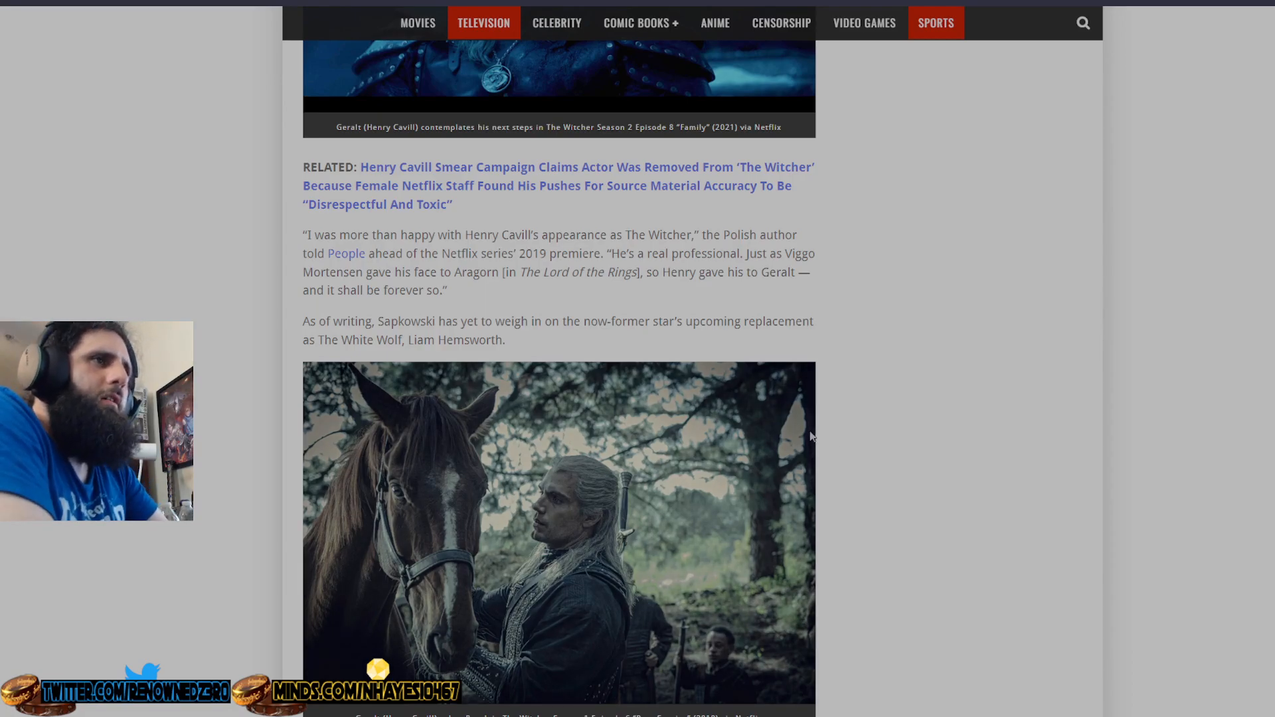
mouse_move(732, 426)
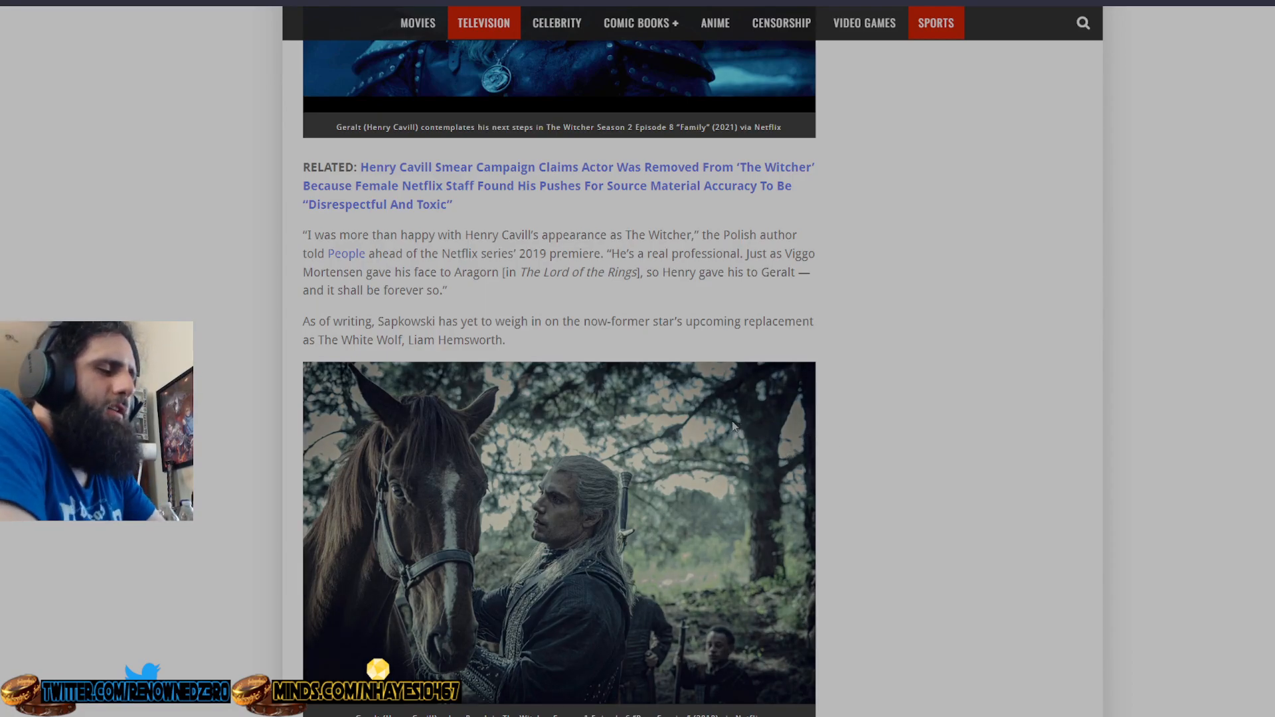
mouse_move(832, 407)
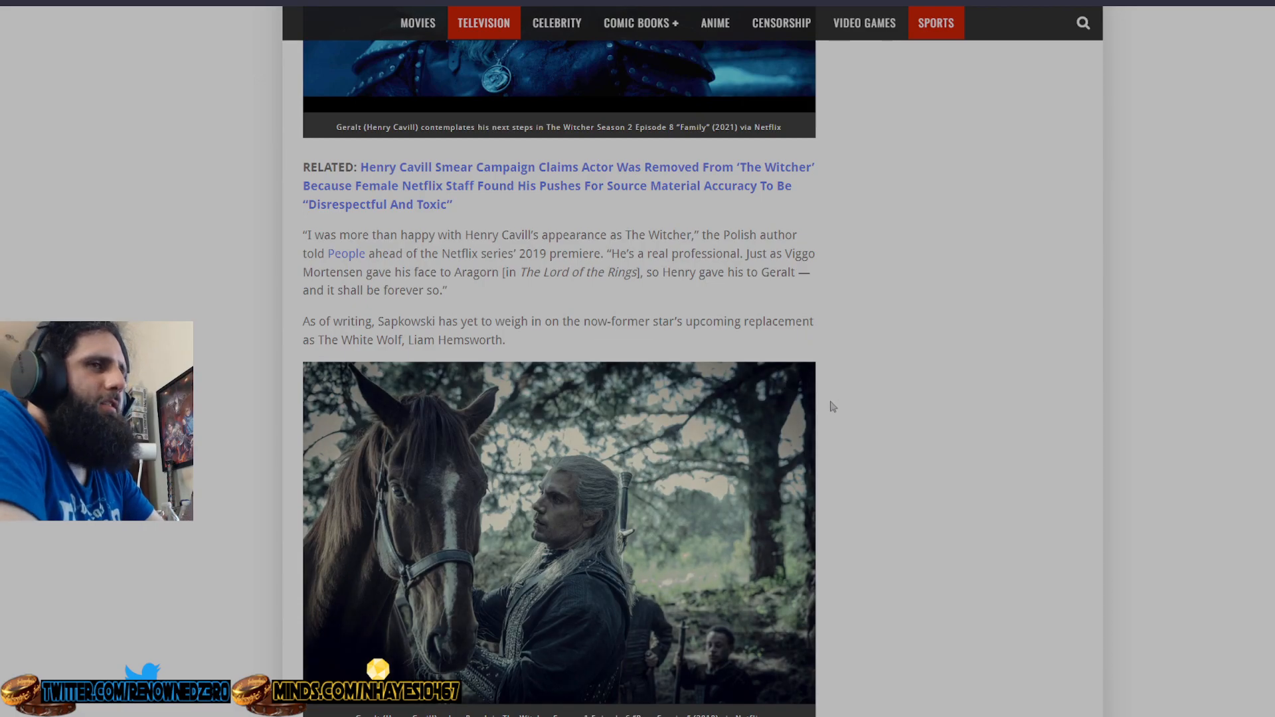
scroll(up, 3)
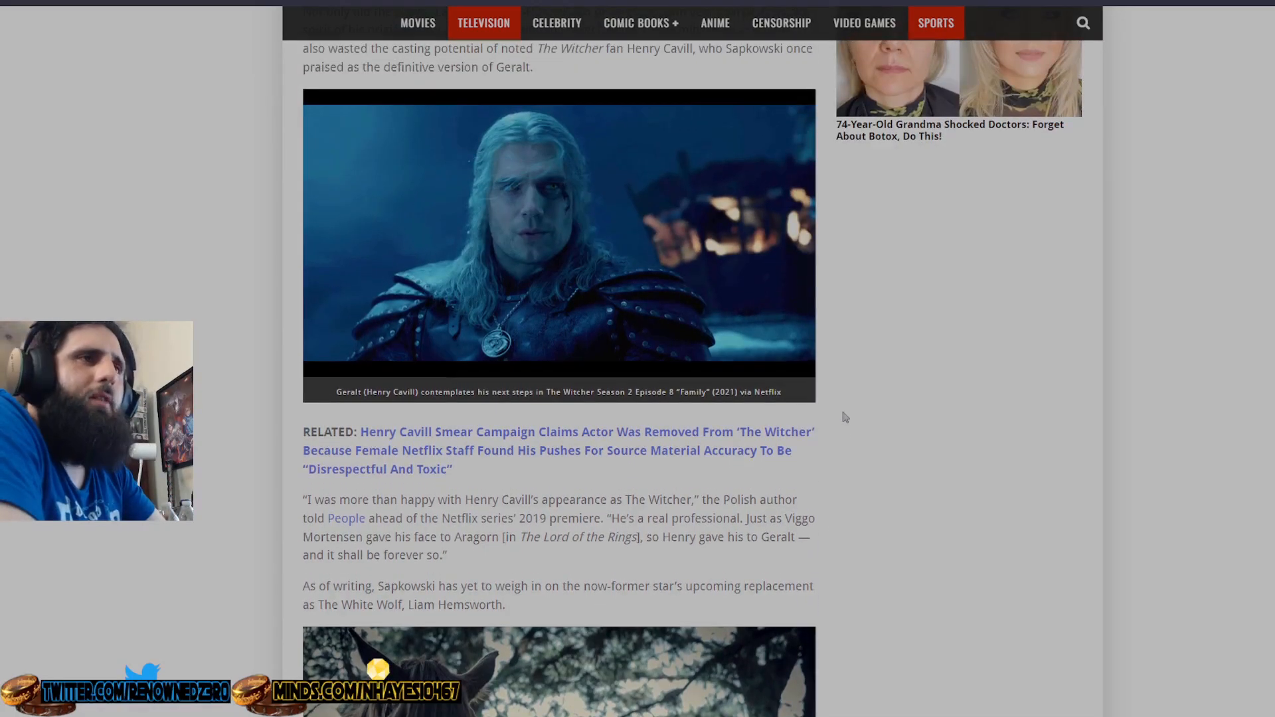